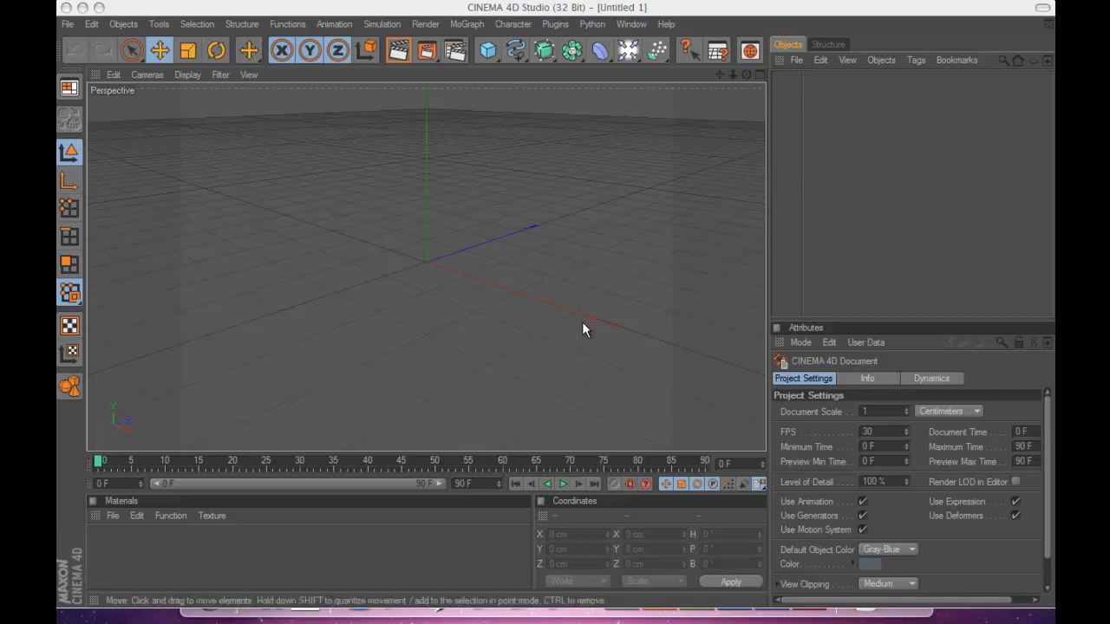
Step: Add a default 400 cm Plane primitive at the origin
click(487, 50)
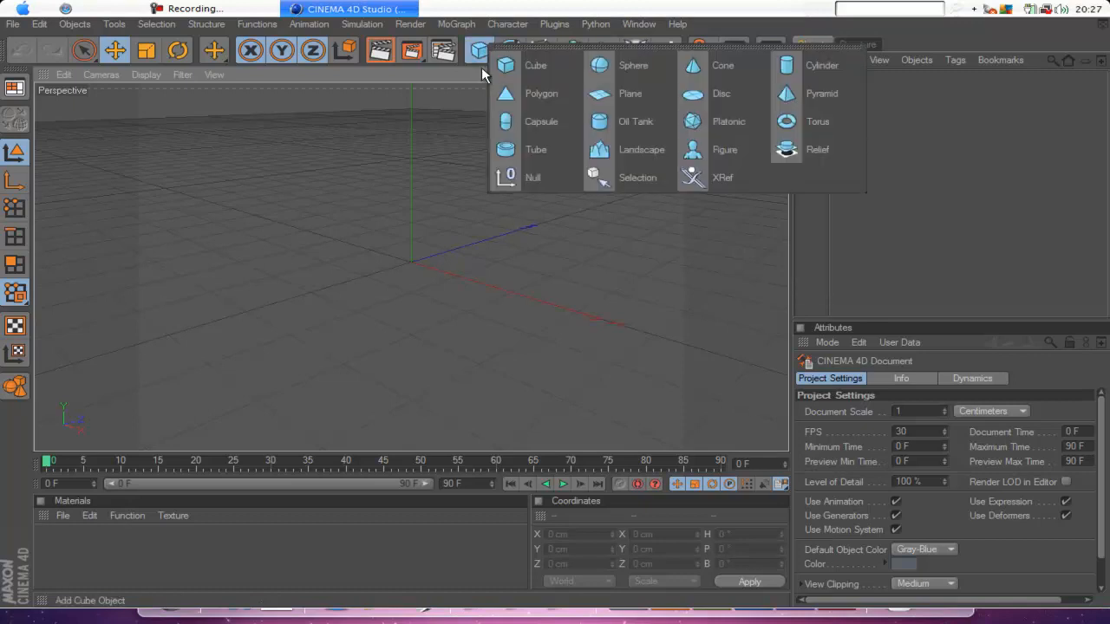
mouse_move(630, 93)
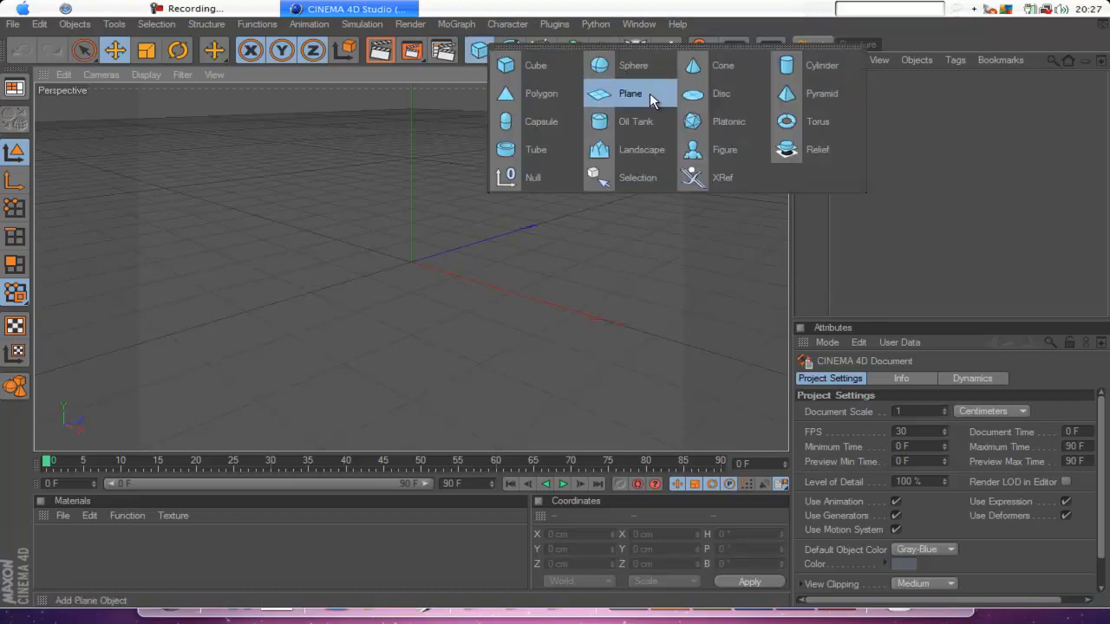
click(629, 93)
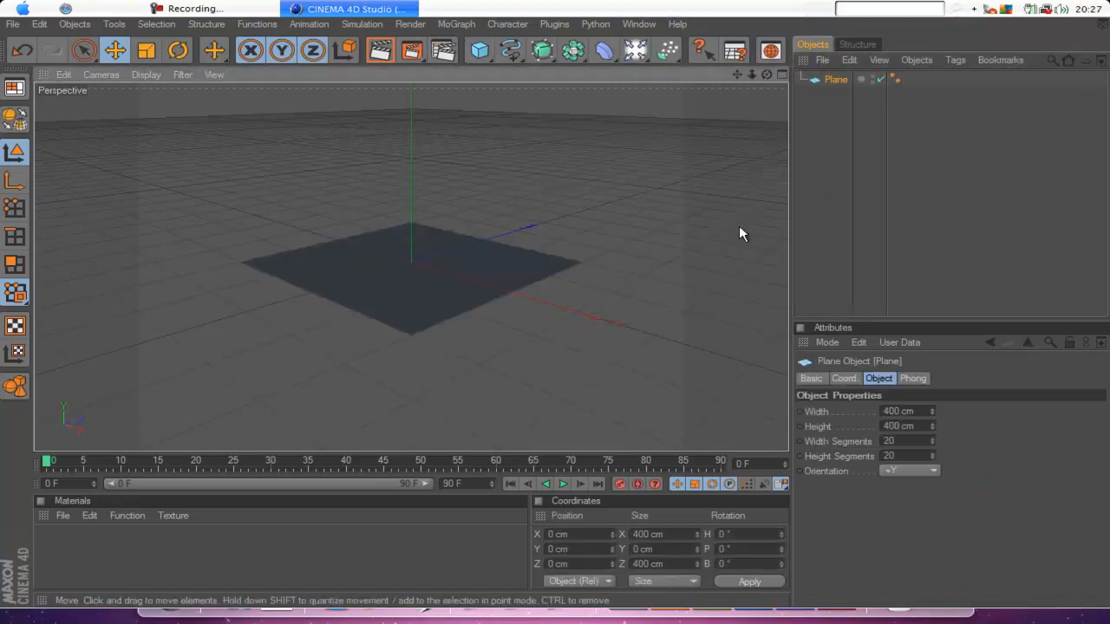
Step: Add a Sphere primitive to the scene above the plane
click(479, 49)
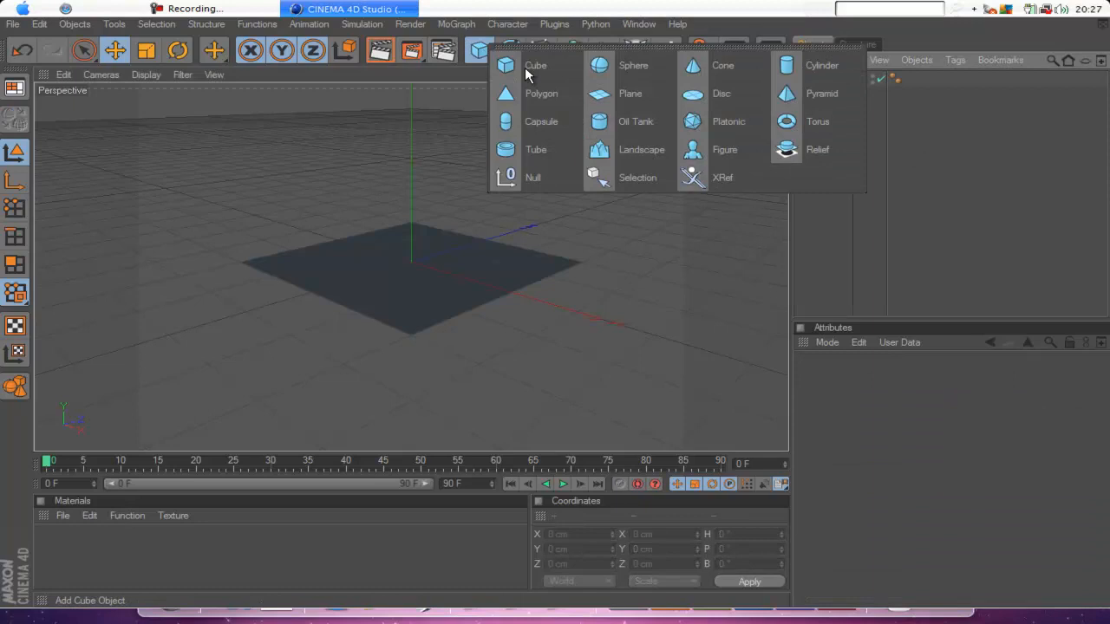
click(633, 65)
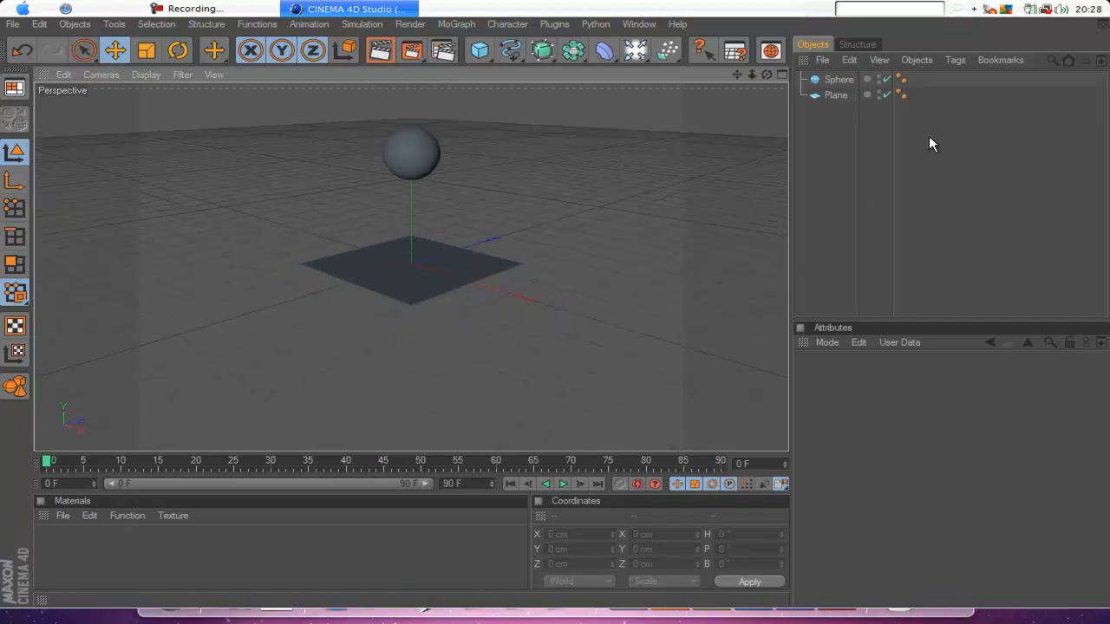
Step: Apply Create Collider to the Plane, then deselect it
click(836, 95)
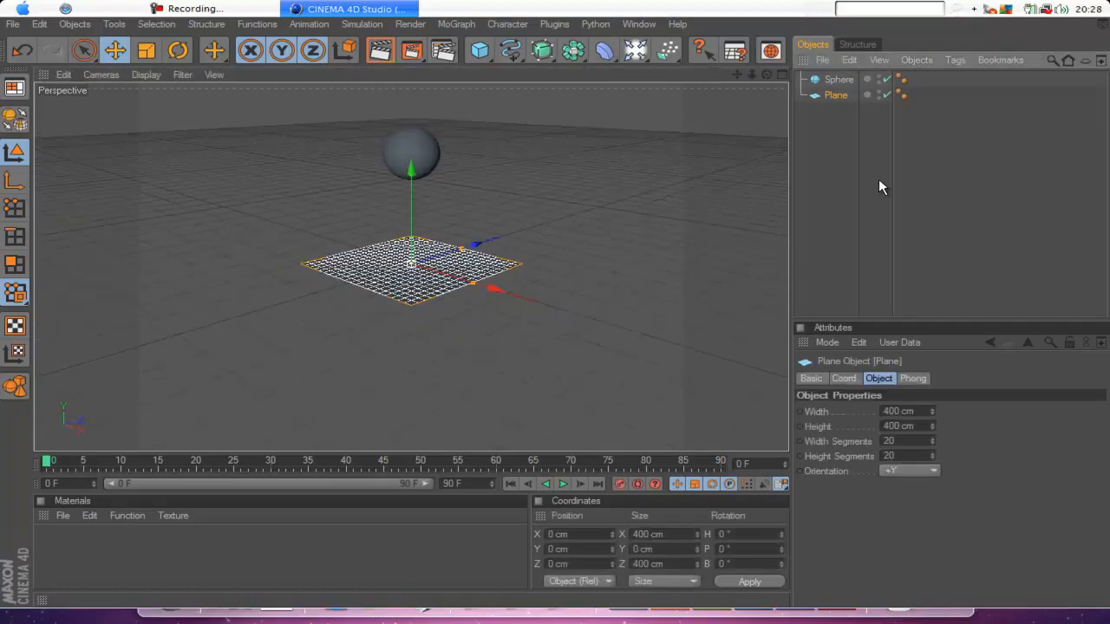
click(362, 23)
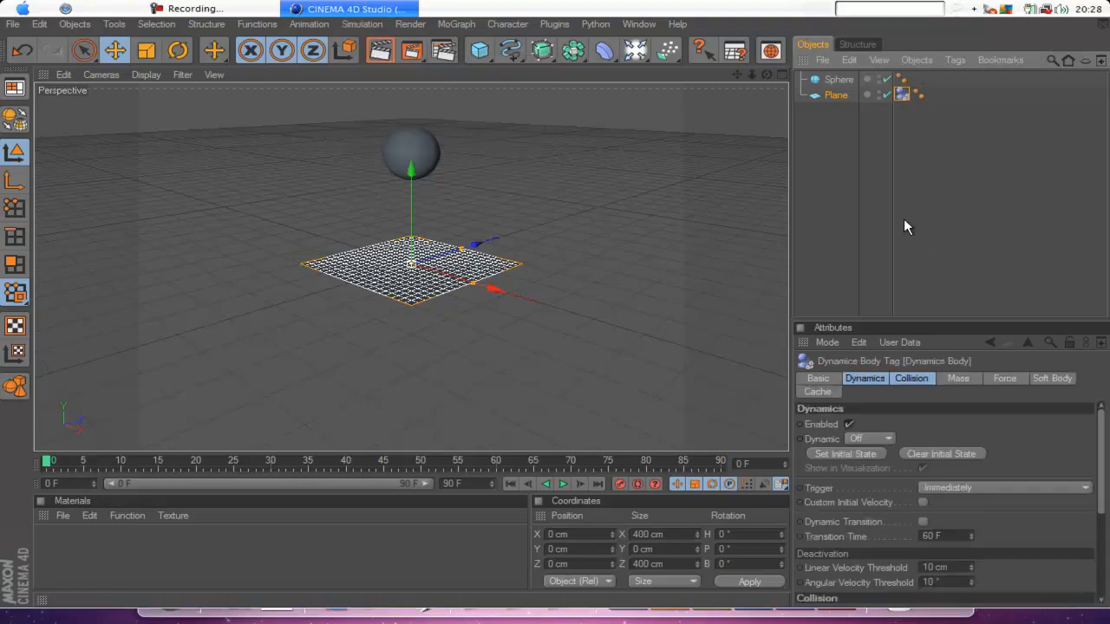
click(838, 79)
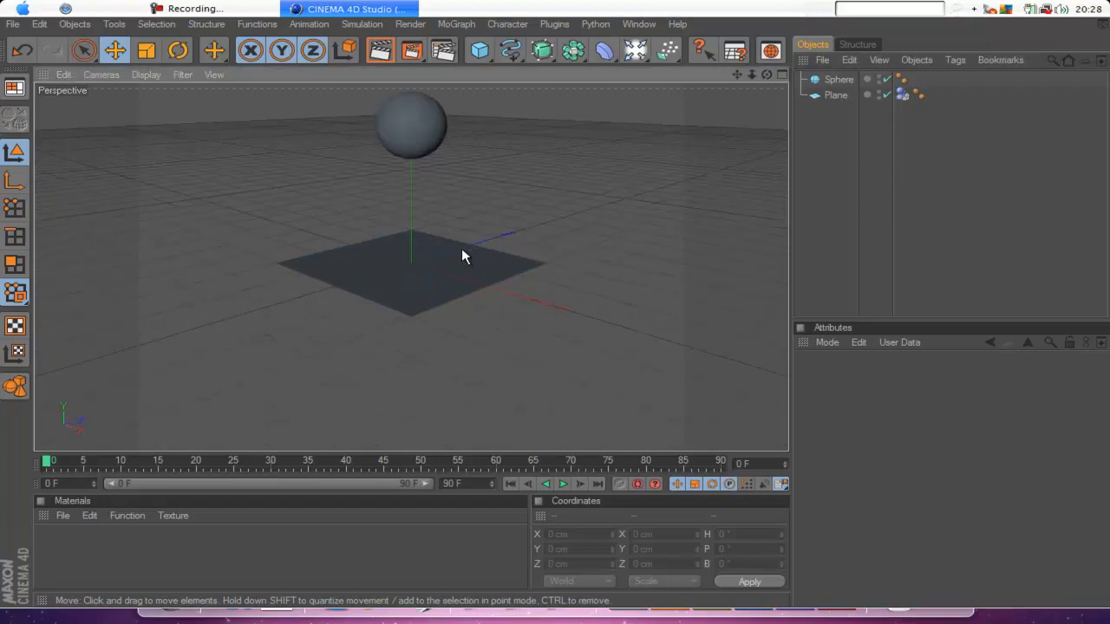
Step: Apply Create Soft Body to the Sphere, then deselect it
click(838, 79)
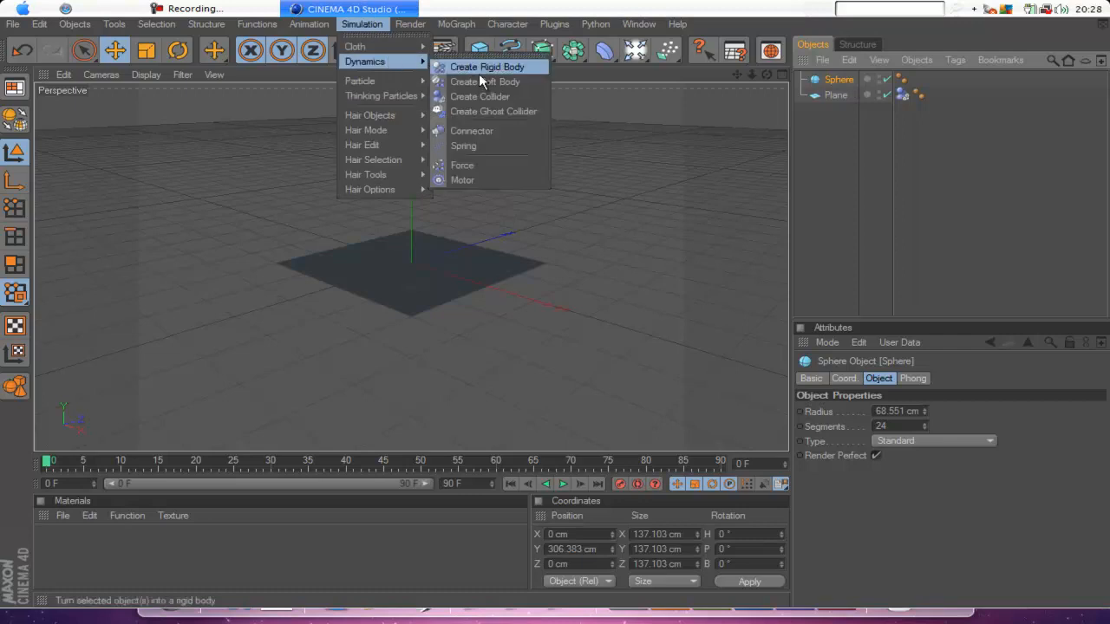
click(486, 67)
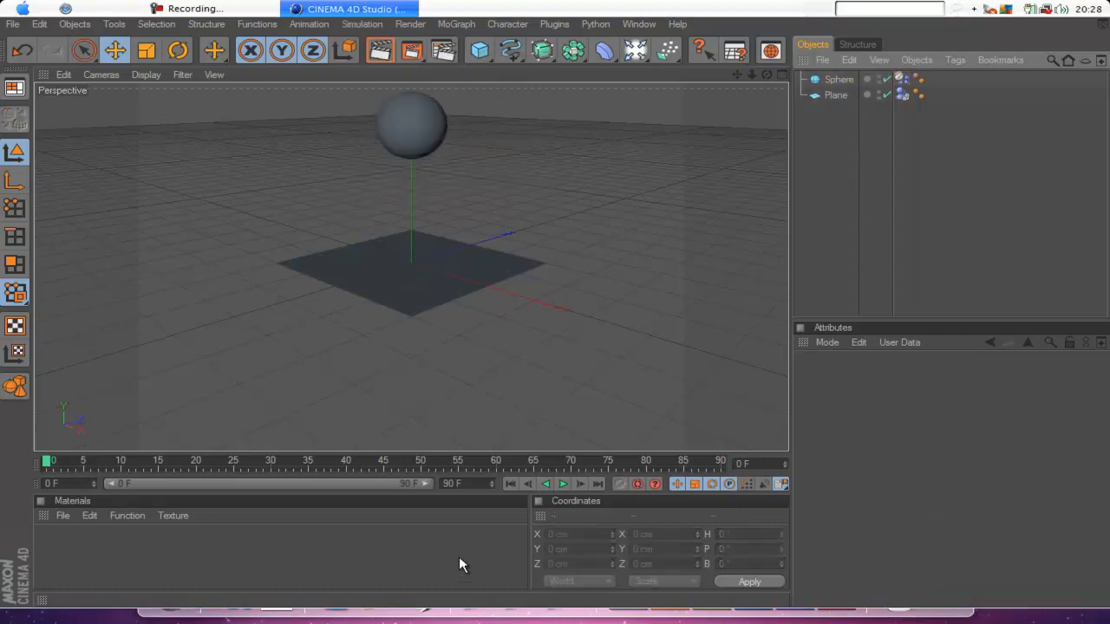
click(562, 484)
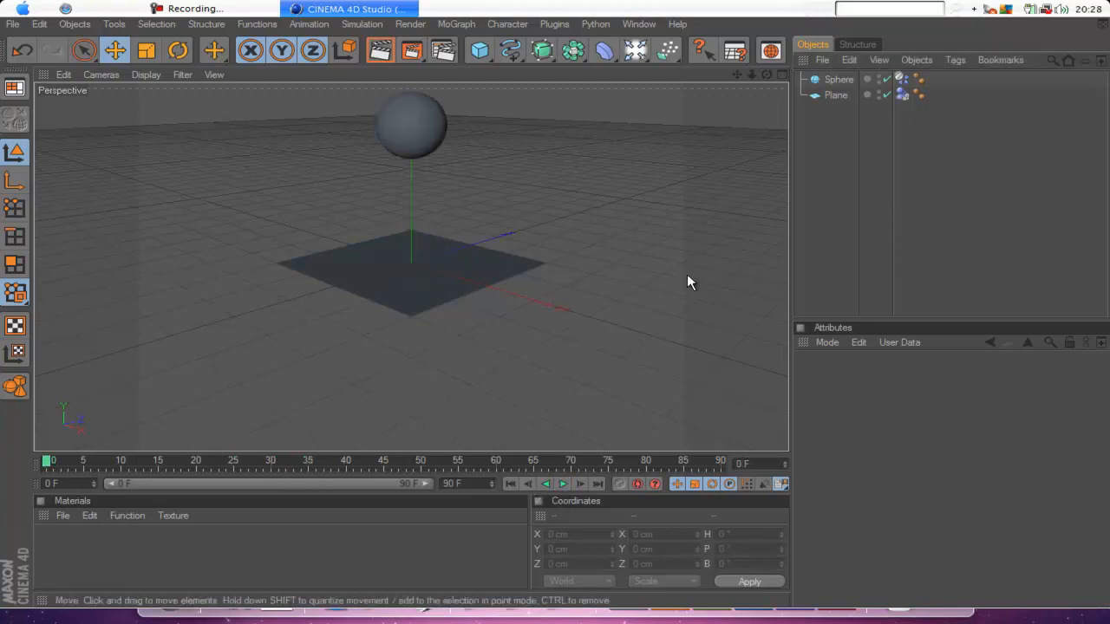
Step: Browse the Sphere Dynamics Body tag's Force, Dynamics, Collision and Mass settings
click(903, 78)
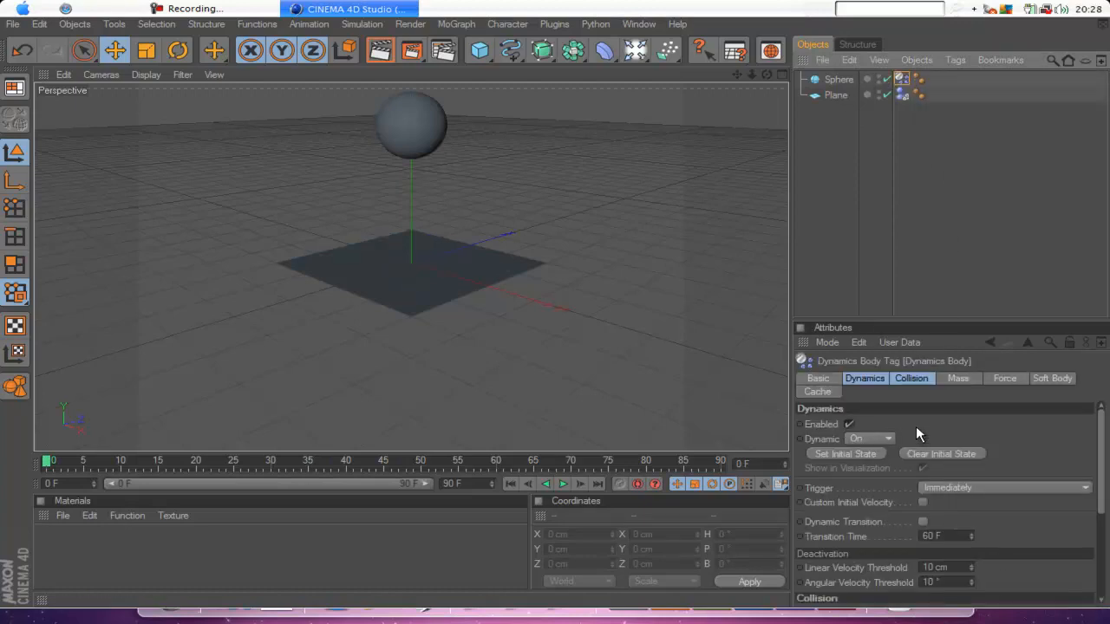
click(1005, 378)
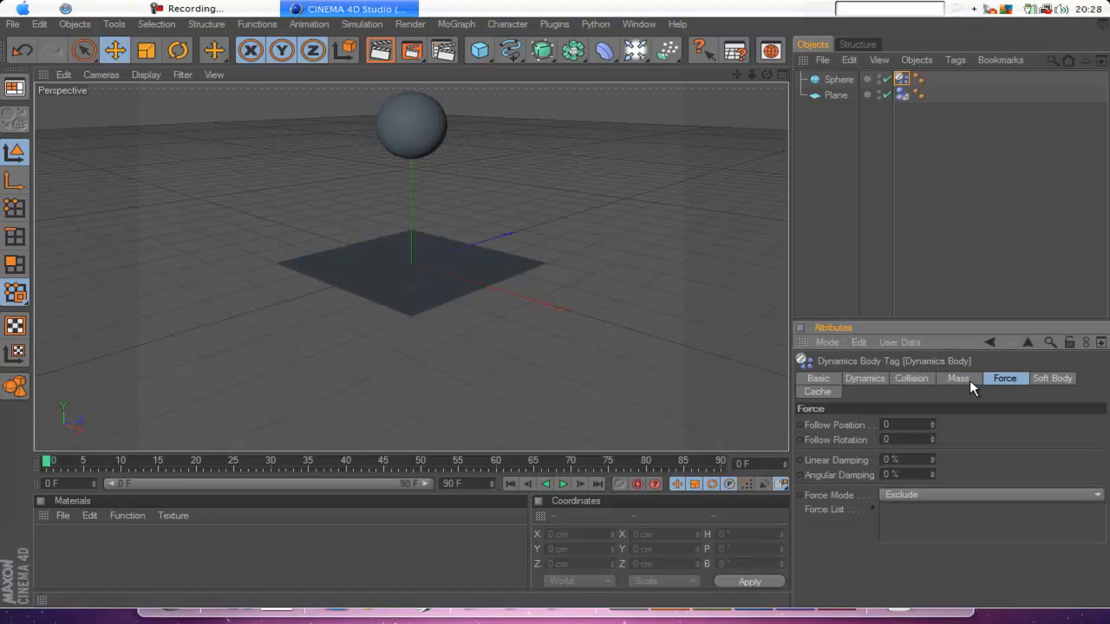
click(864, 378)
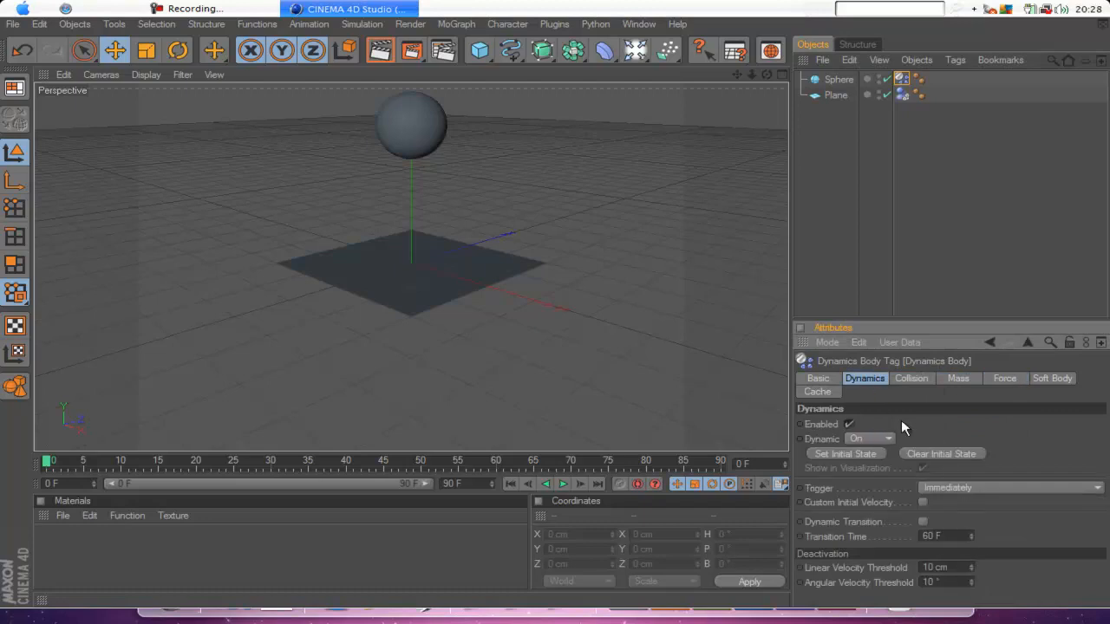
click(911, 378)
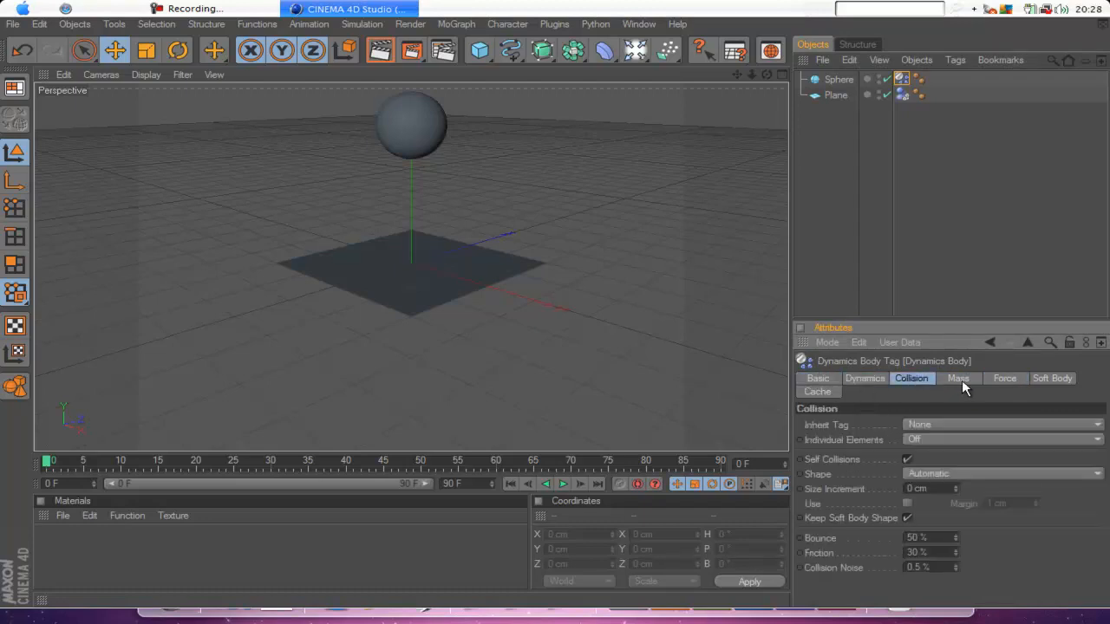
click(839, 78)
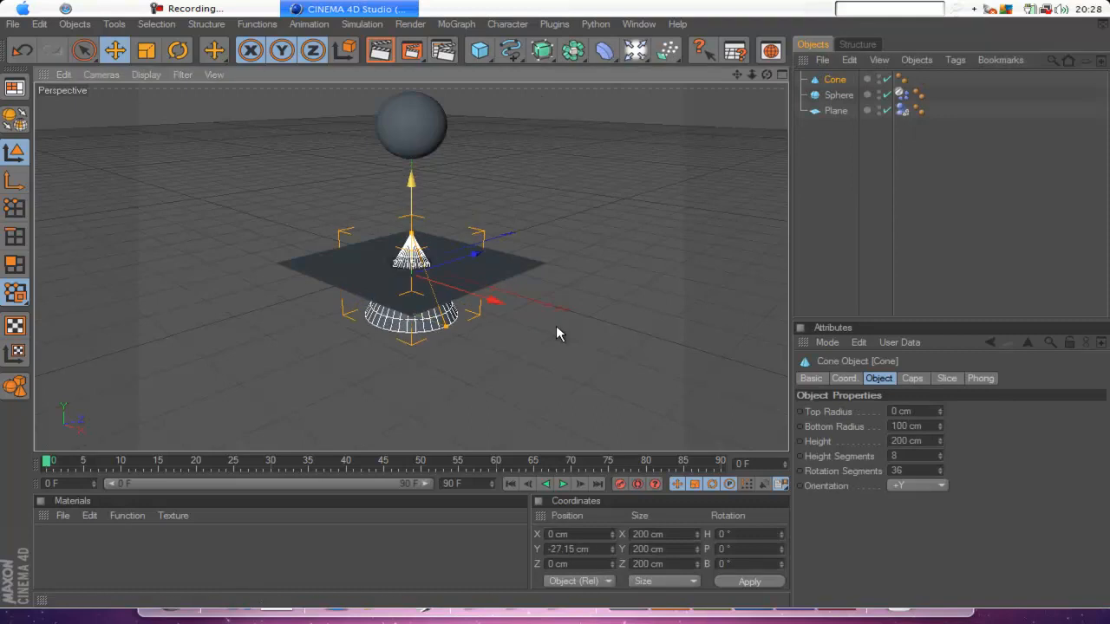
Step: Apply Create Collider to the cone piercing the plane, then deselect it
click(834, 79)
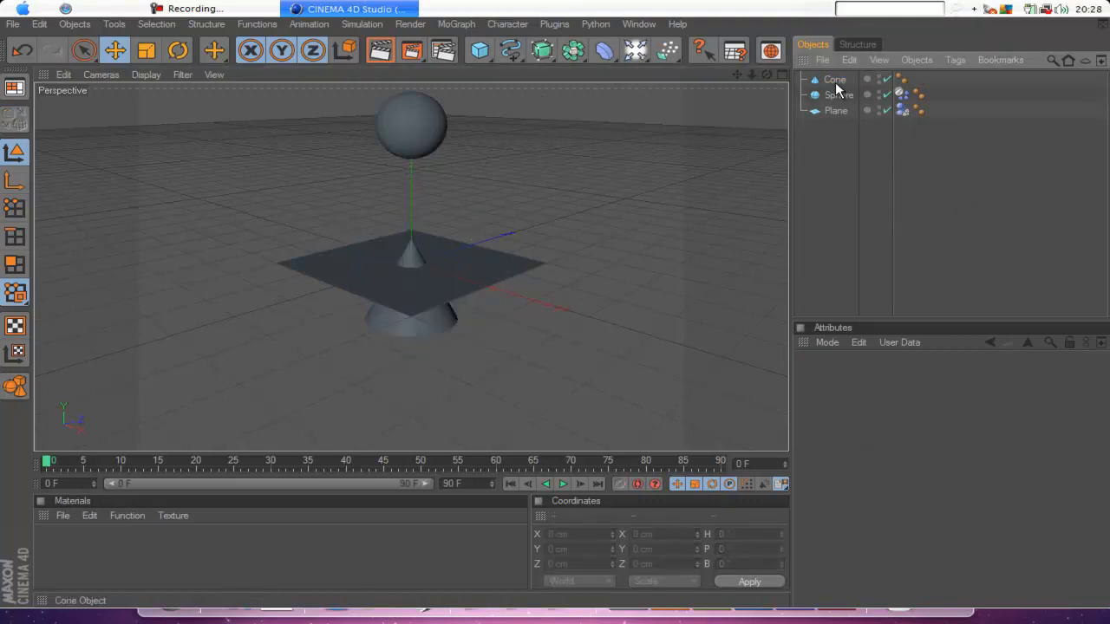
click(361, 23)
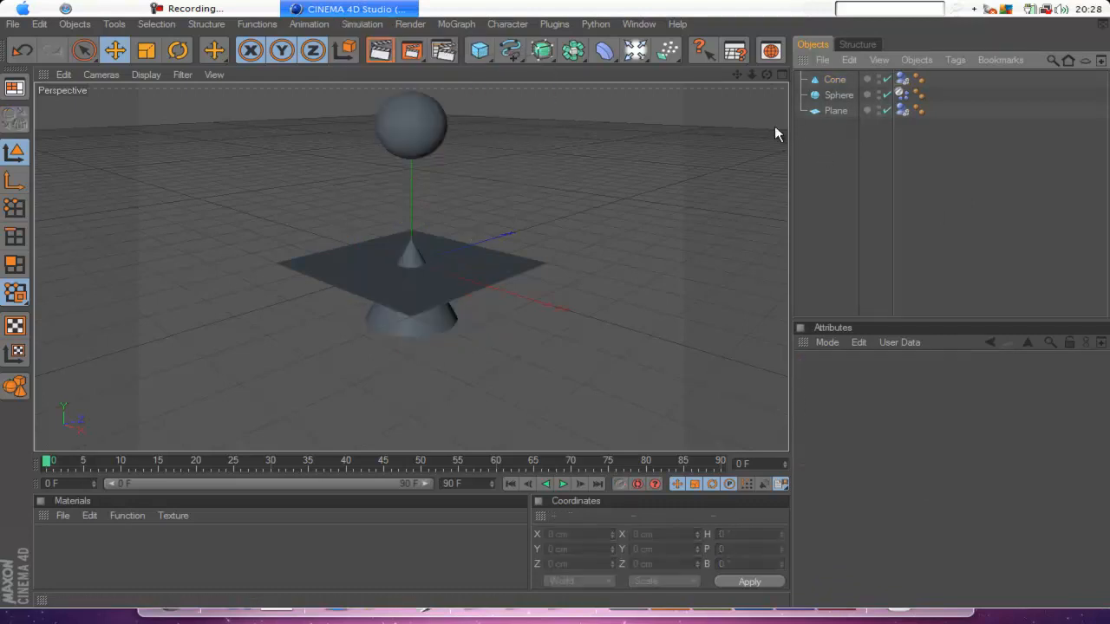
click(562, 484)
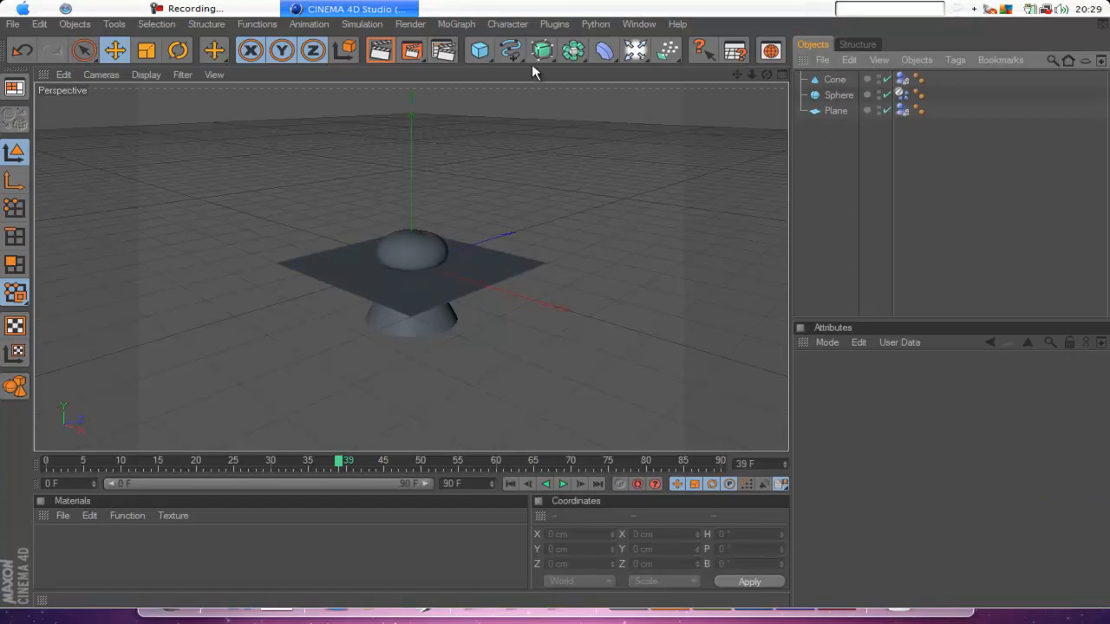
Step: Open the primitive object list after playback reaches frame 39
click(478, 50)
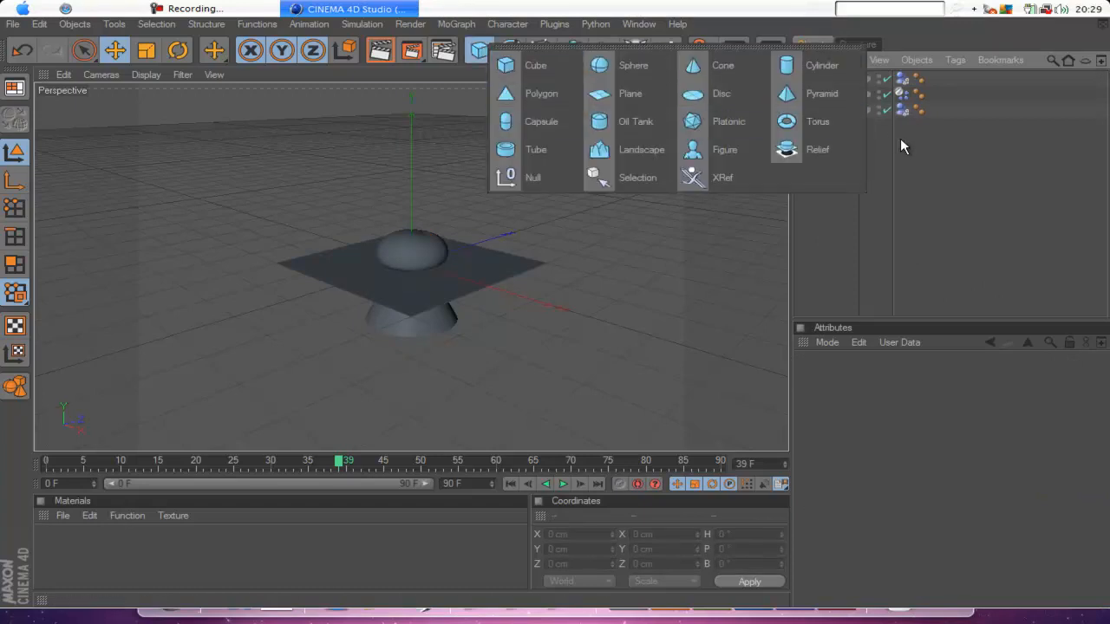